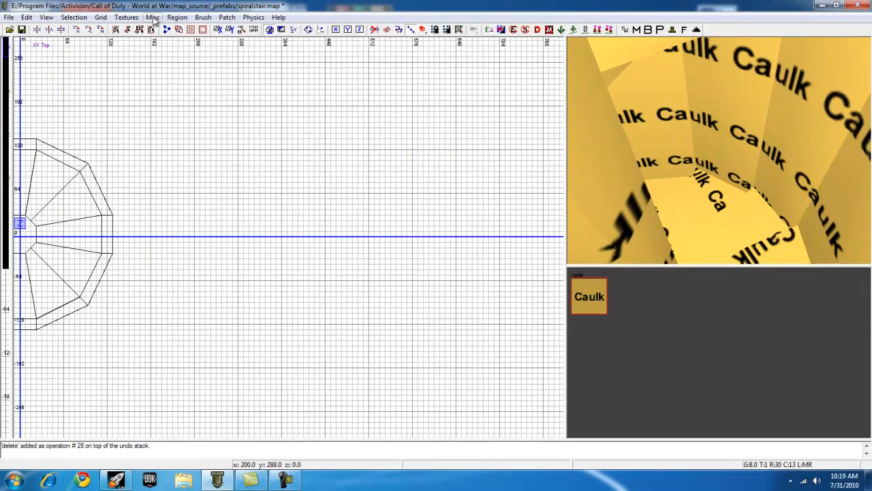
# Lay out a block brush in the top view for the central caulk pillar
pyautogui.click(125, 16)
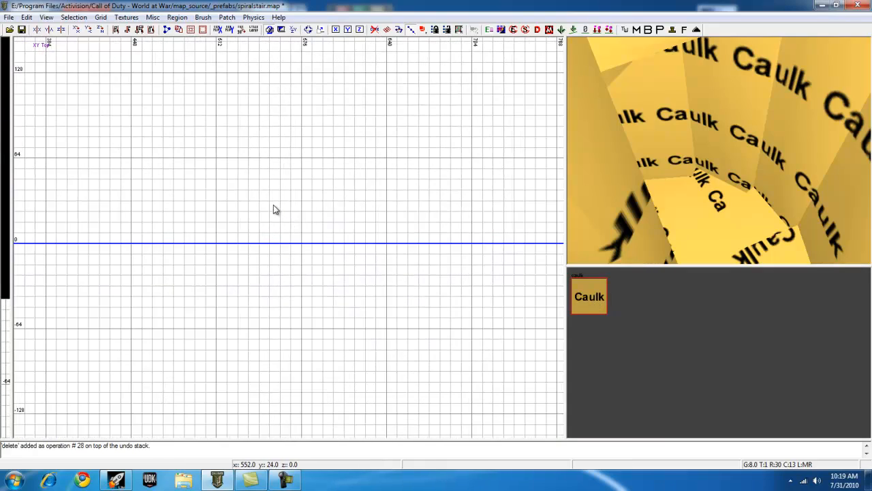
pyautogui.moveTo(259, 204); pyautogui.dragTo(334, 270)
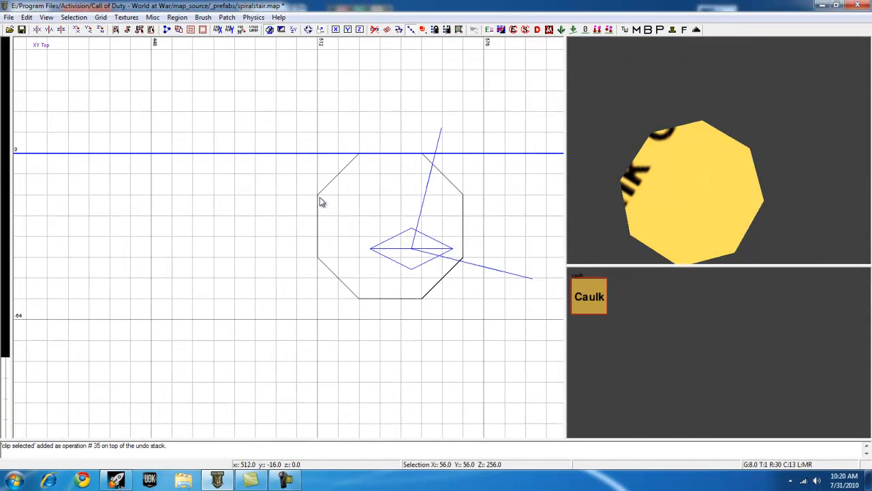
# Bring up the entity menu to place a player spawn for scale
pyautogui.rightClick(322, 202)
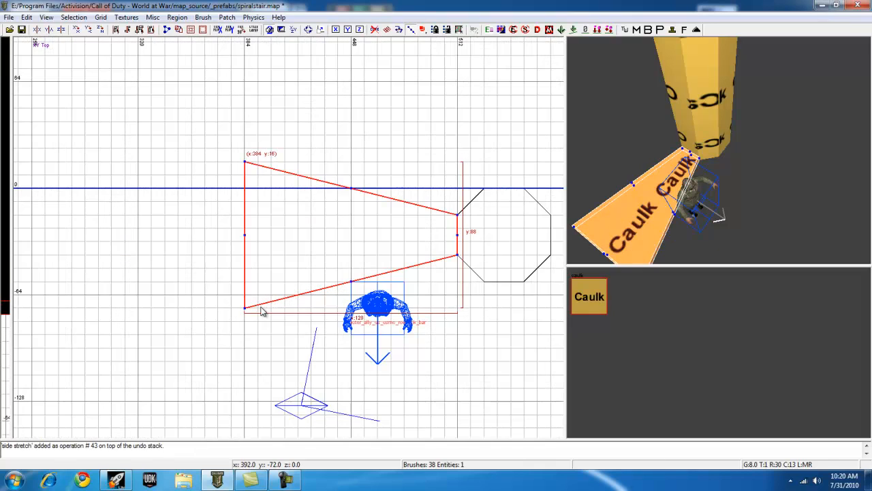
# Lift the duplicated wedge step one step height above the first
pyautogui.moveTo(262, 311); pyautogui.dragTo(259, 275)
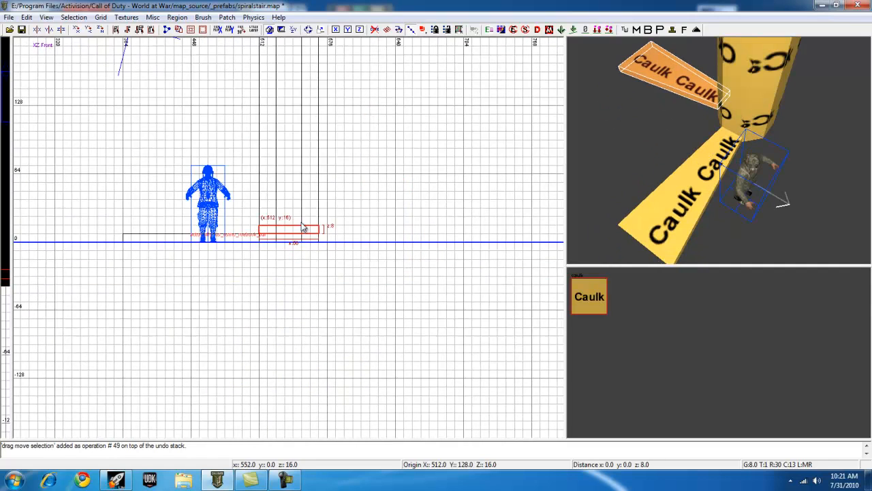
# Turn the raised step around the pillar and stretch its outer corner outward
pyautogui.moveTo(289, 232); pyautogui.dragTo(289, 213)
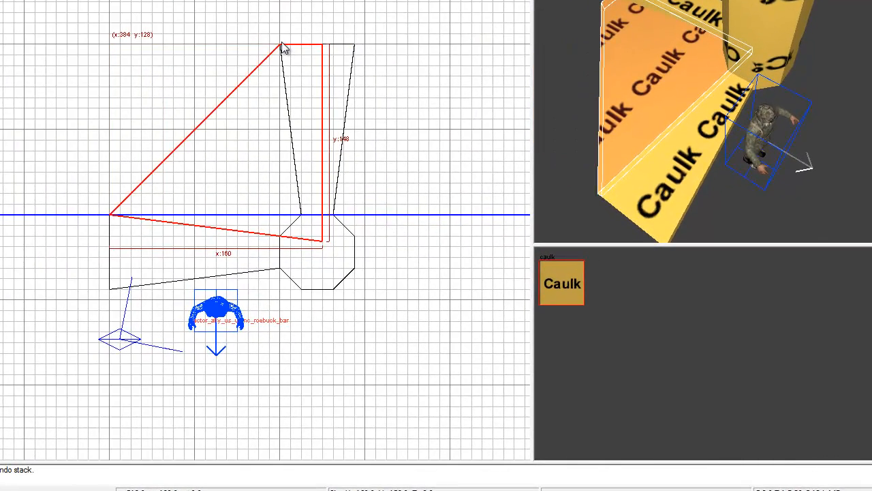
pyautogui.moveTo(285, 47); pyautogui.dragTo(286, 235)
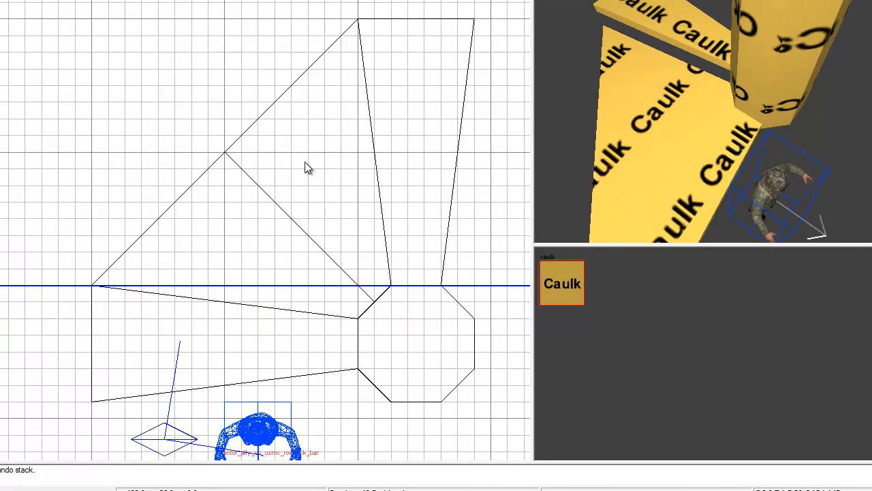
# Pull the middle and next steps' outer corners so adjacent wedges meet edge to edge
pyautogui.click(225, 152)
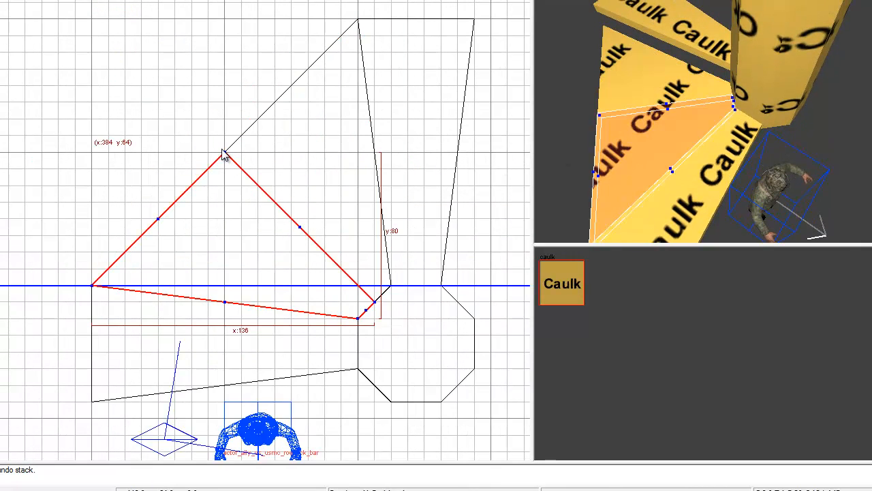
pyautogui.moveTo(225, 152); pyautogui.dragTo(191, 119)
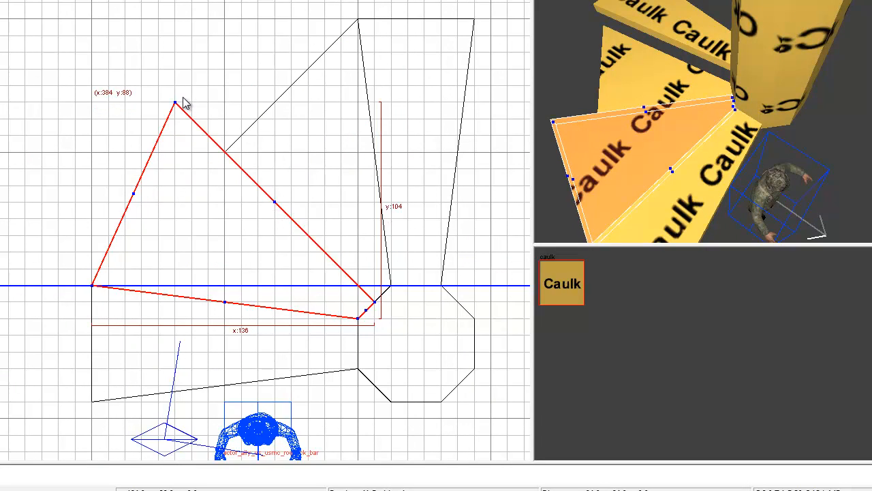
pyautogui.moveTo(177, 98); pyautogui.dragTo(229, 153)
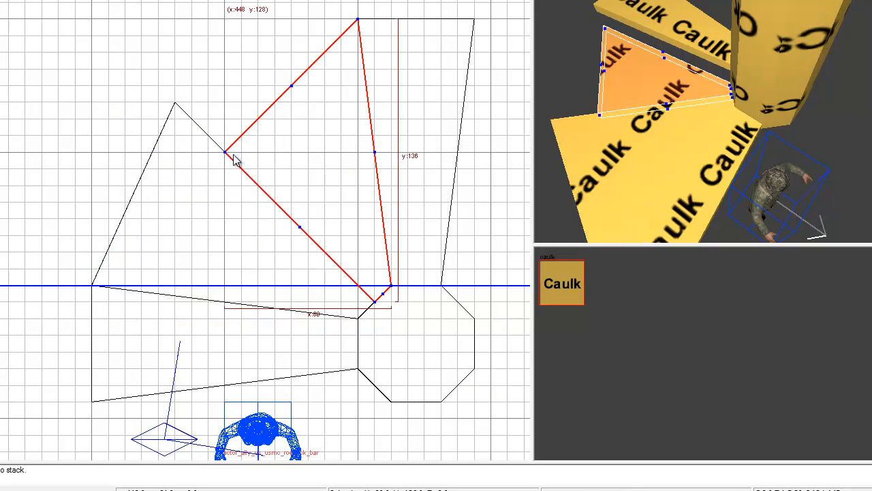